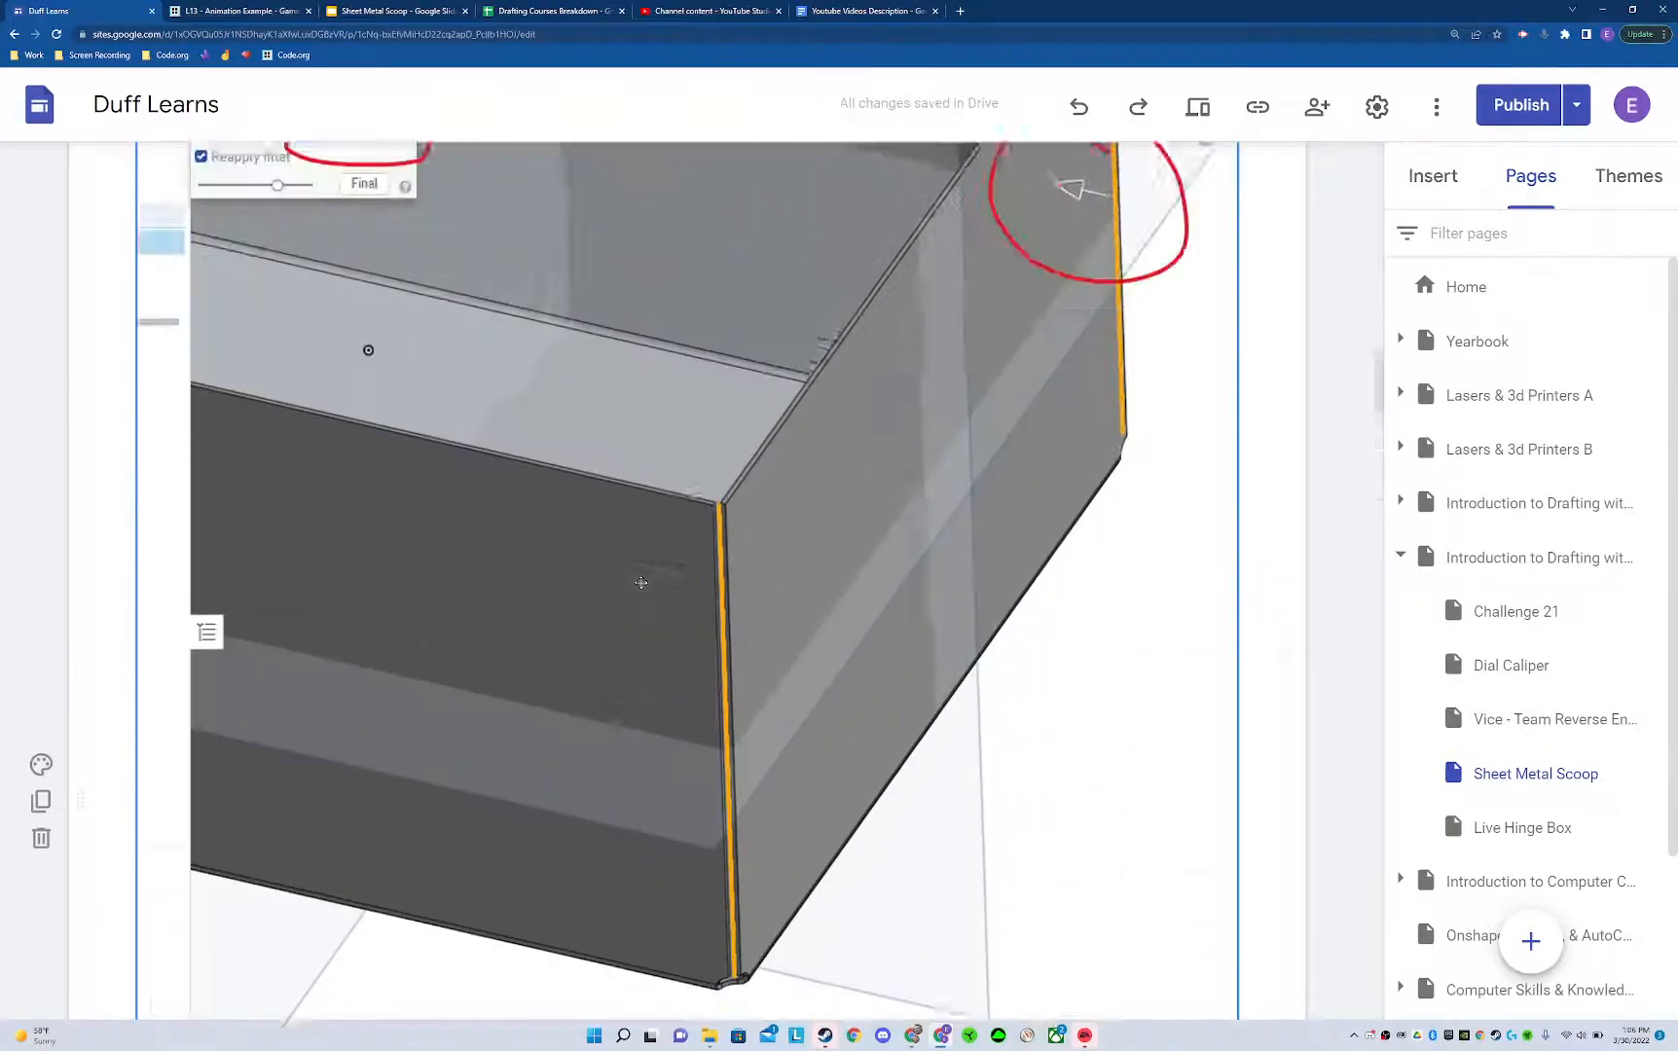
- Offset both end faces of the box by 0.025 in with Move face
click(396, 10)
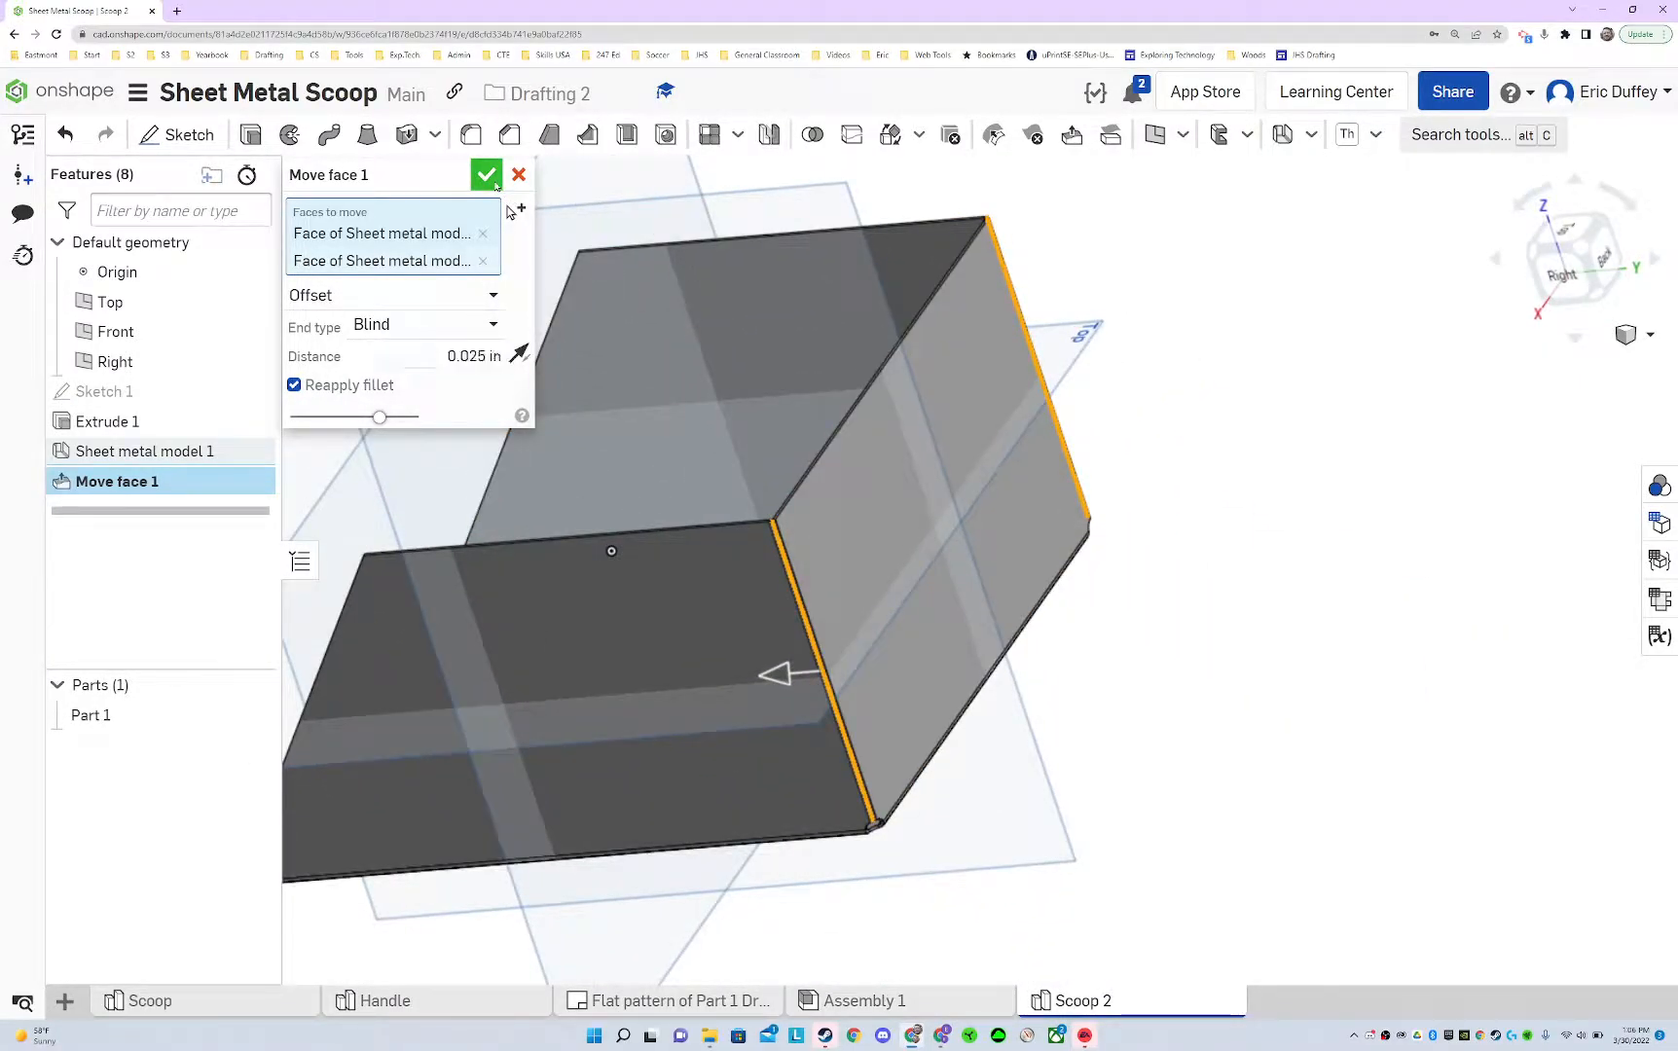
click(485, 174)
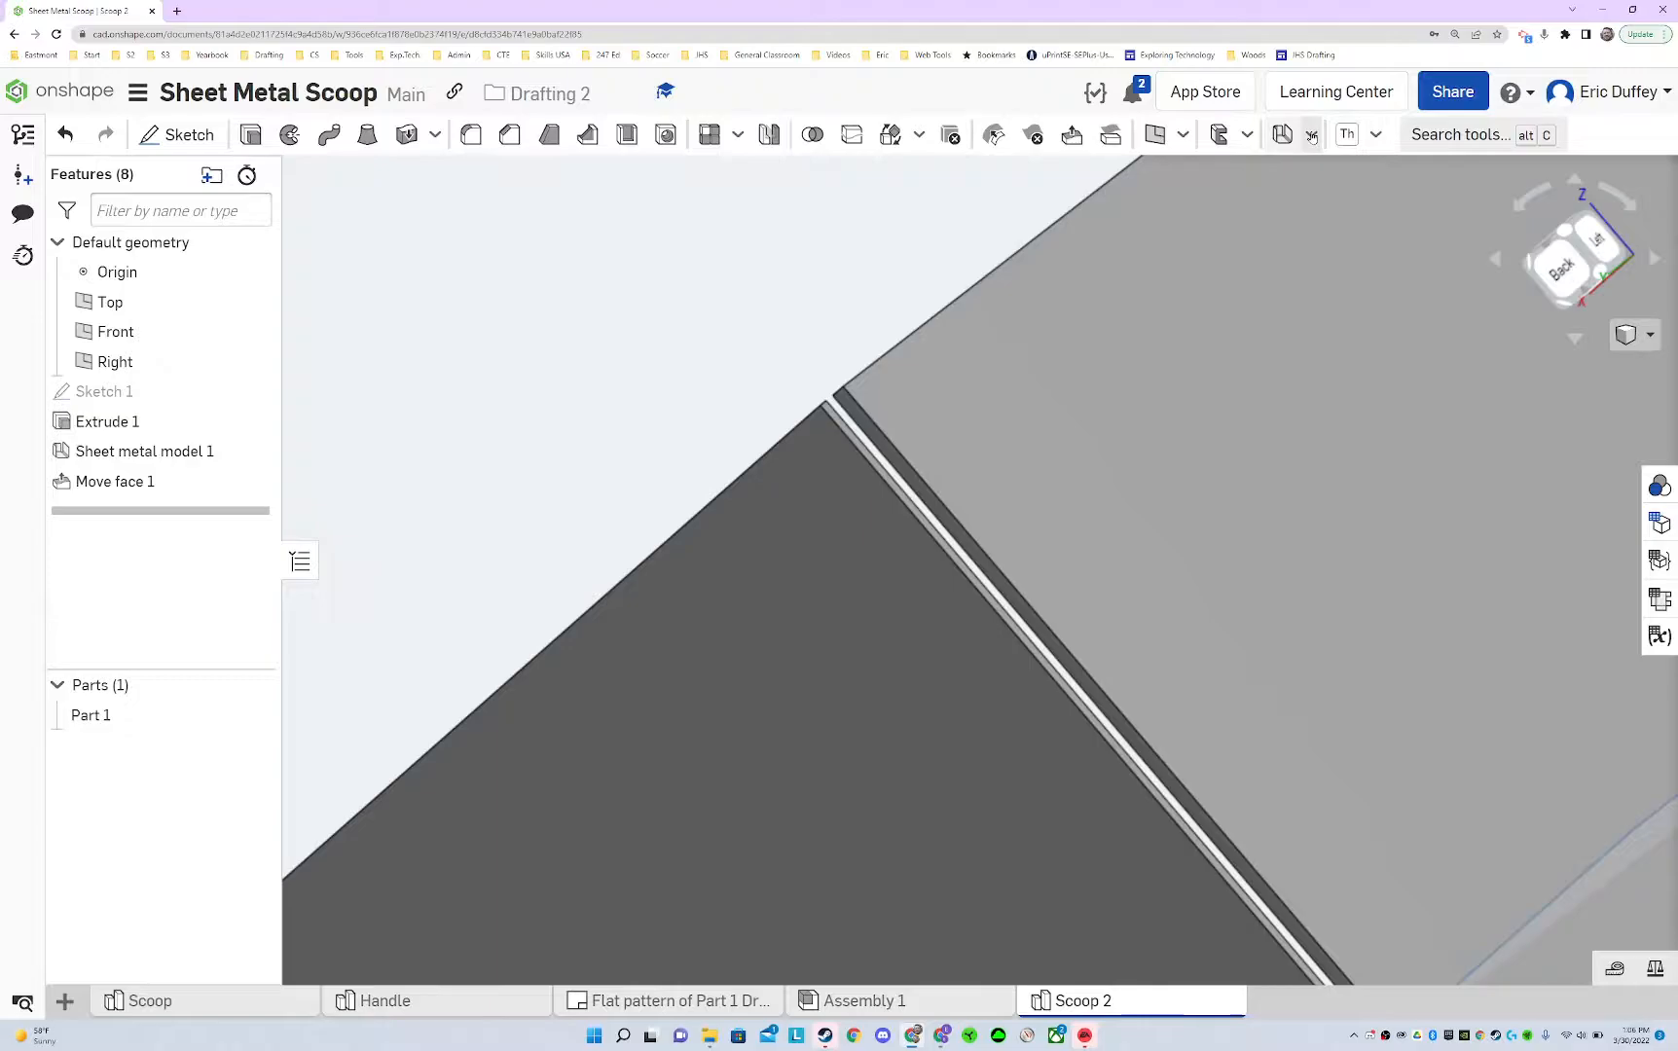
click(1310, 136)
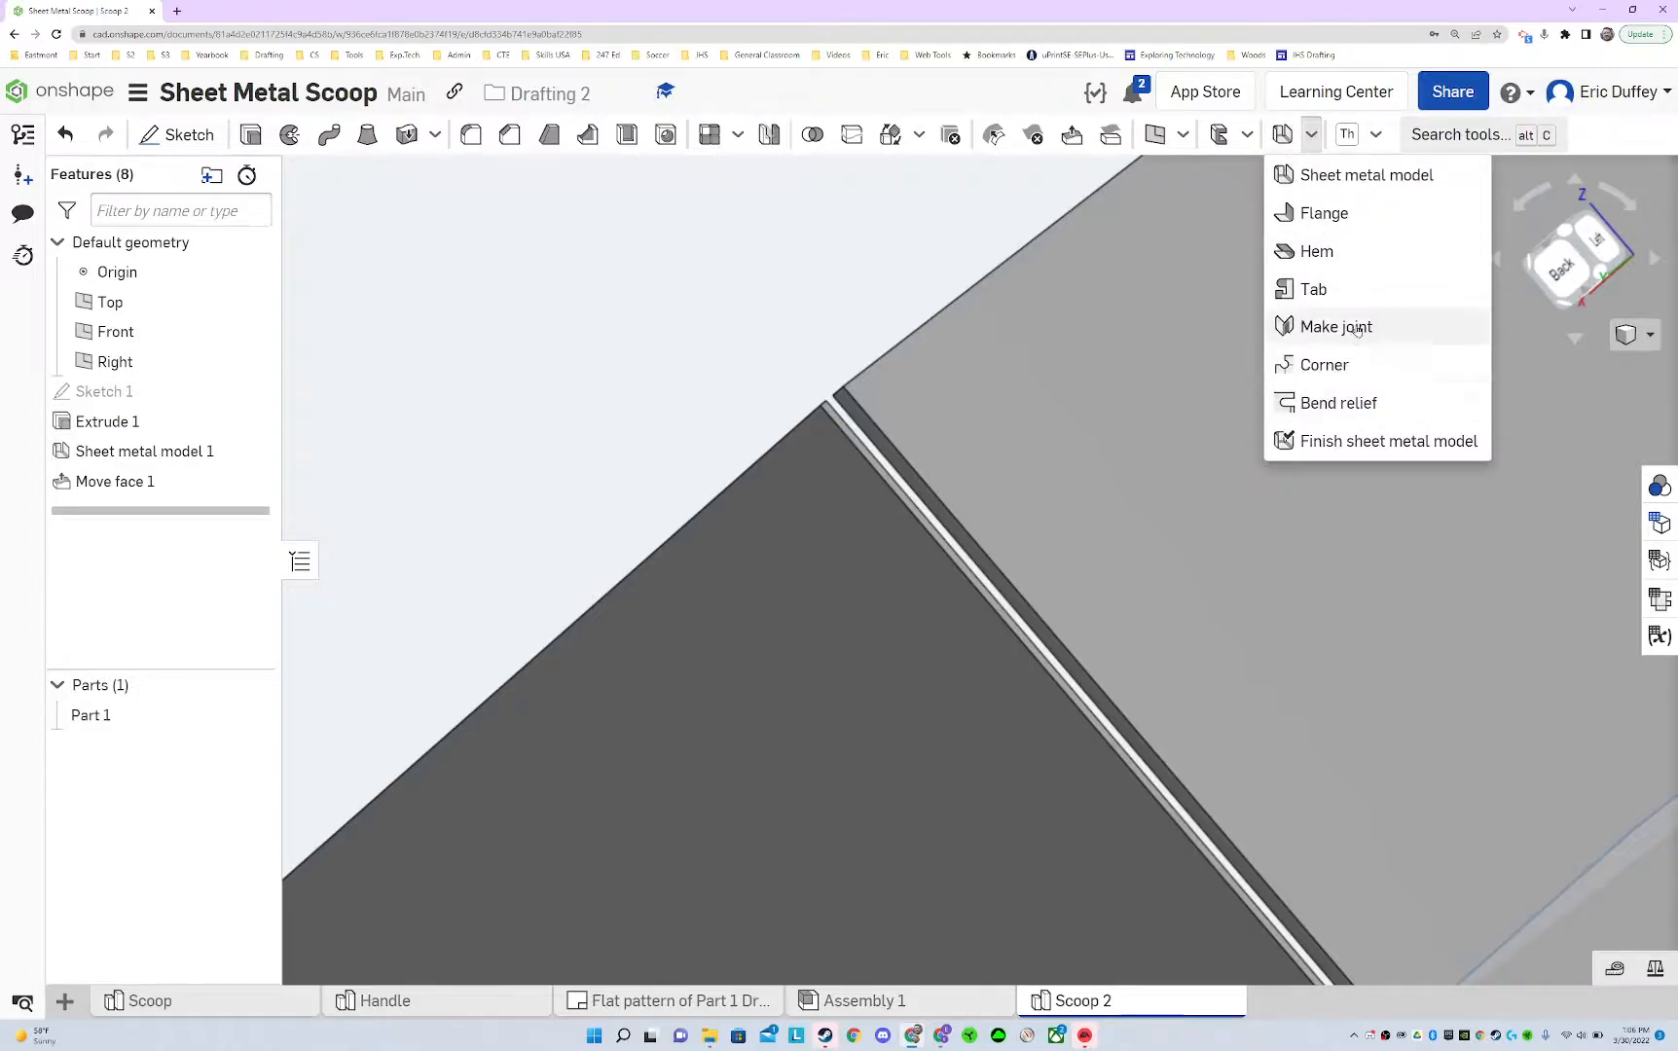
- Start an inner flange on the box edge and enter a 0.5 in distance
click(1323, 213)
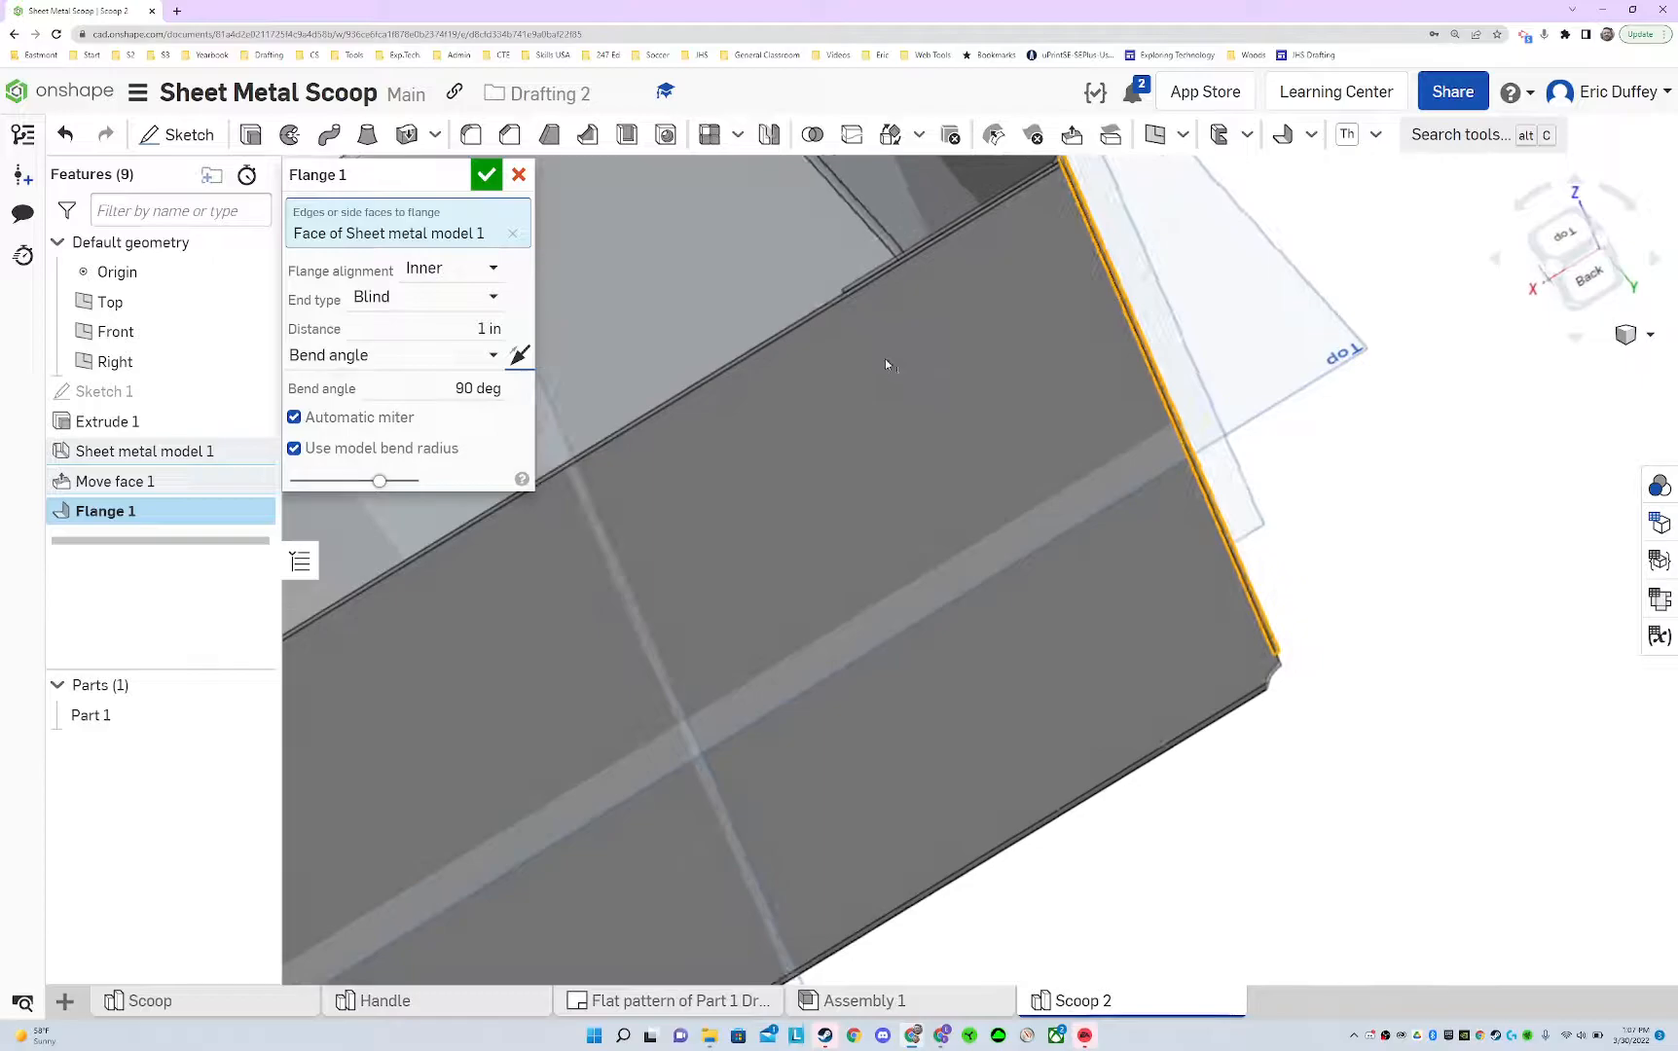
triple_click(481, 329)
text(0.5)
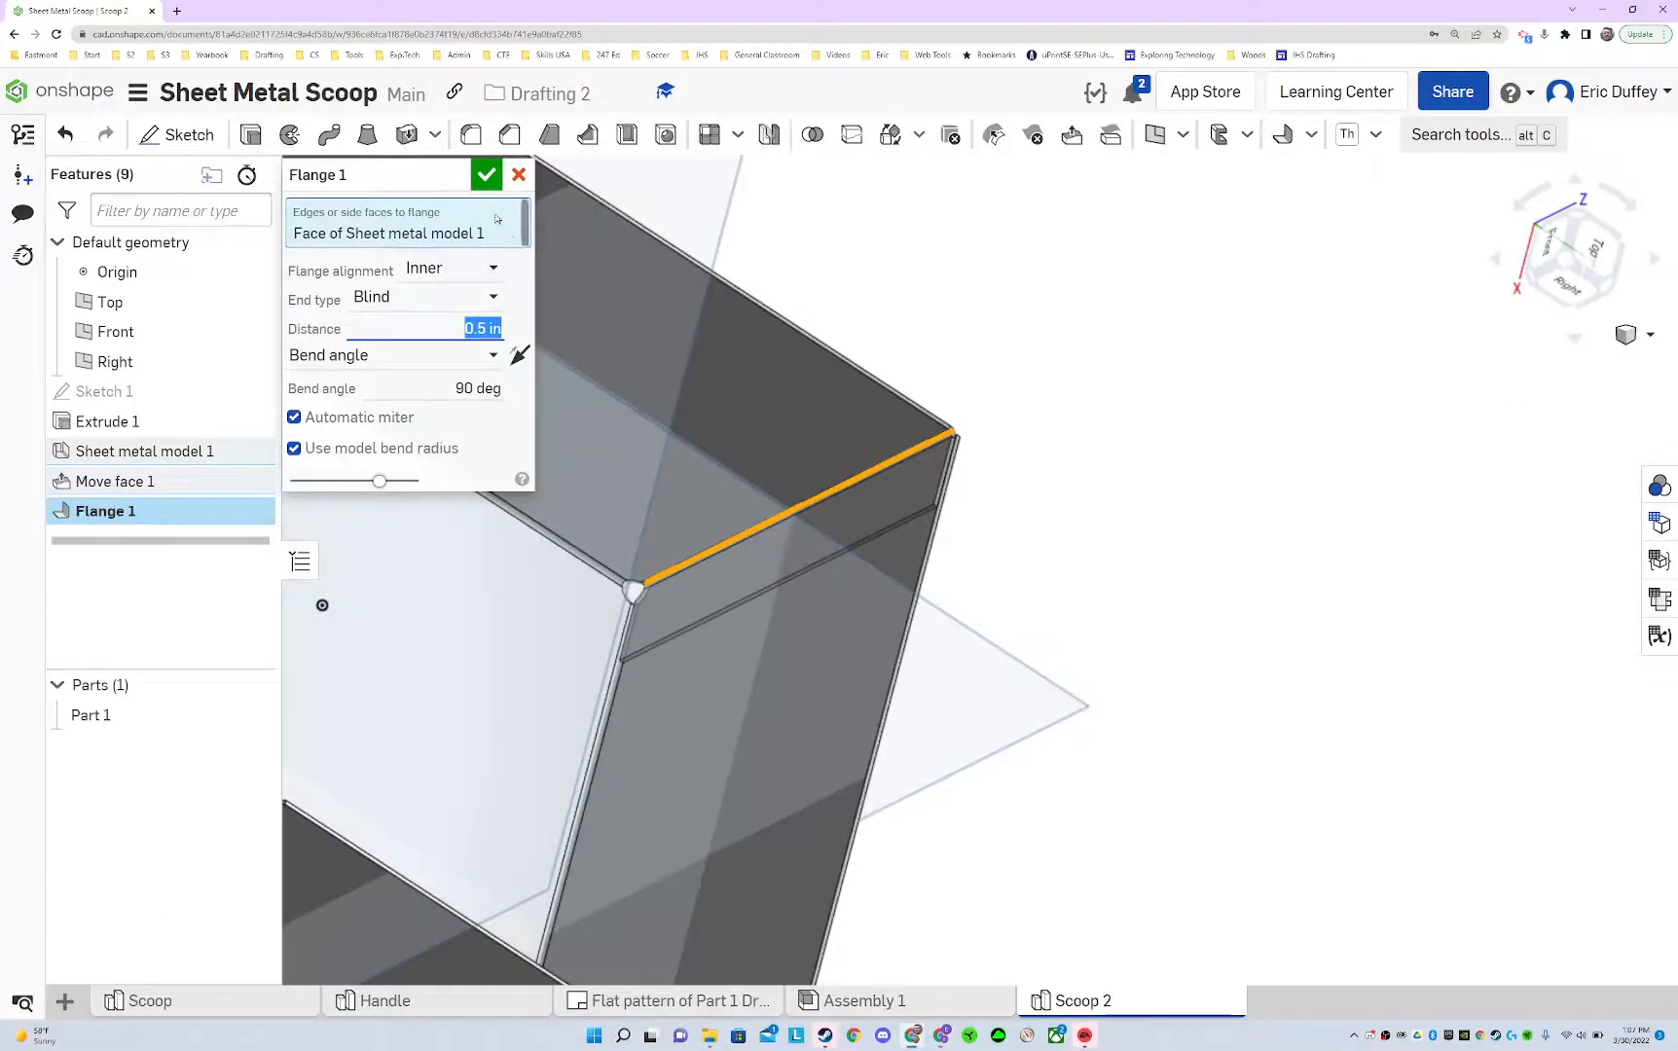
- Accept Flange 1, then accept Flange 2 at 0.5 in inner on the opposite edge
click(485, 175)
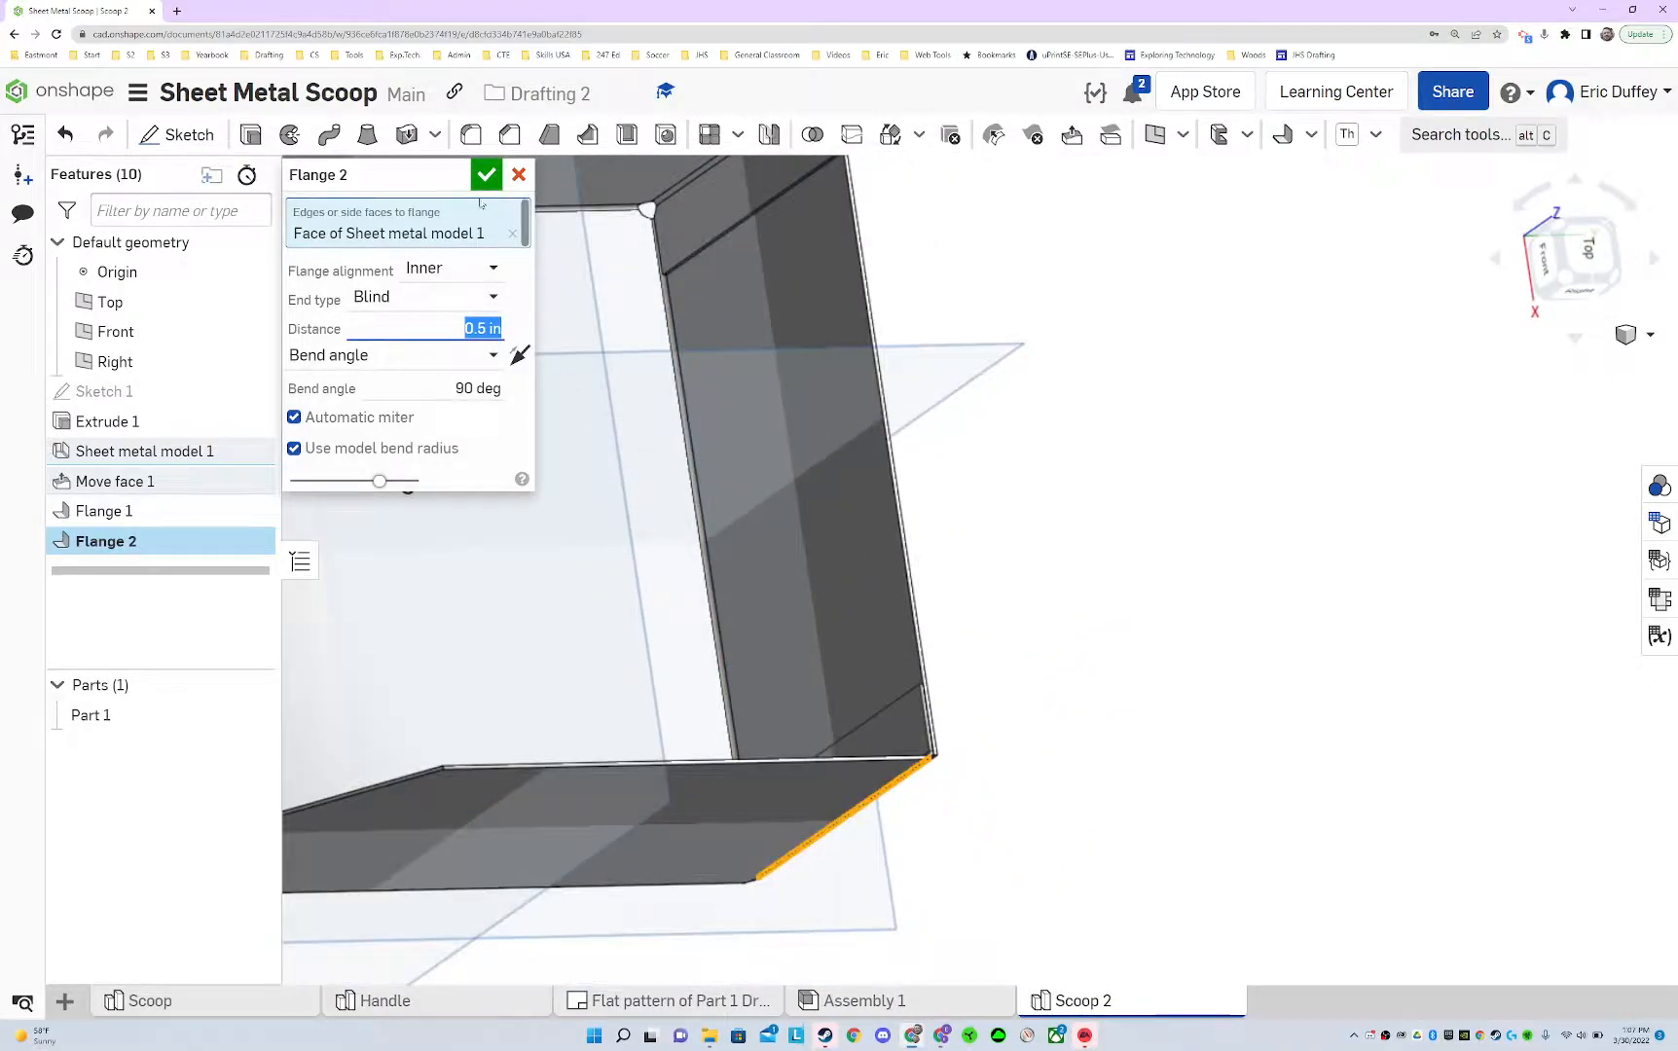
click(485, 175)
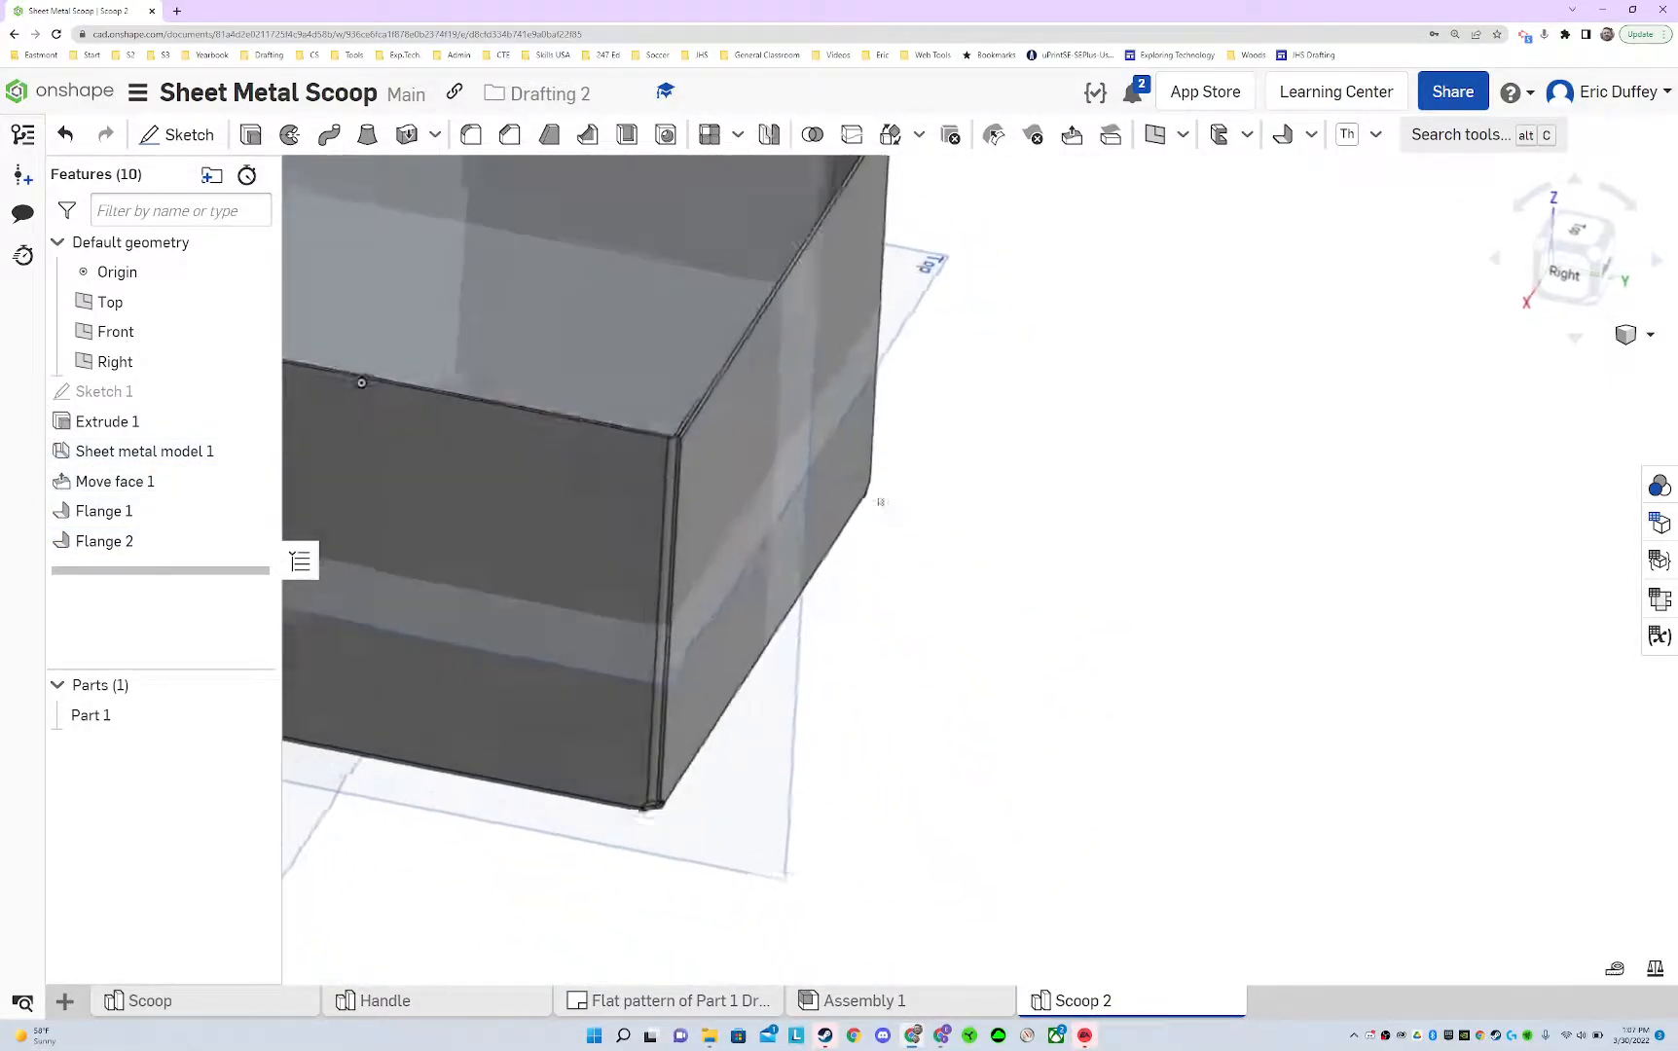